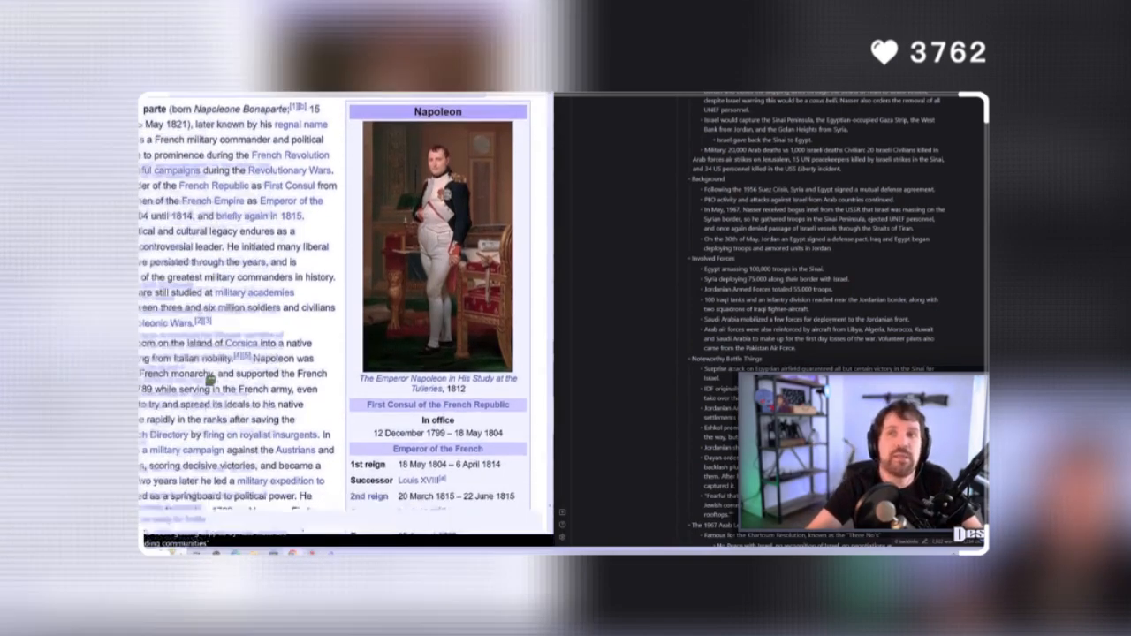
# Step: Scroll down the Napoleon Bonaparte article before switching to r/h3productions
pyautogui.scroll(-3)
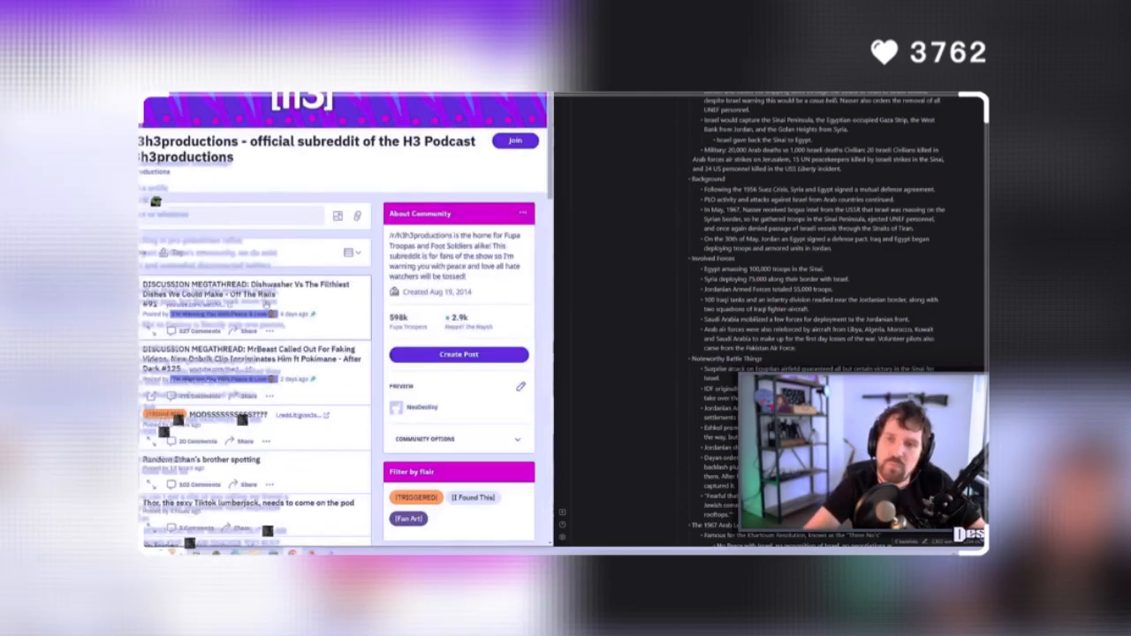
# Step: Scroll down through the r/h3productions sidebar links before returning to the Napoleon article
pyautogui.scroll(-3)
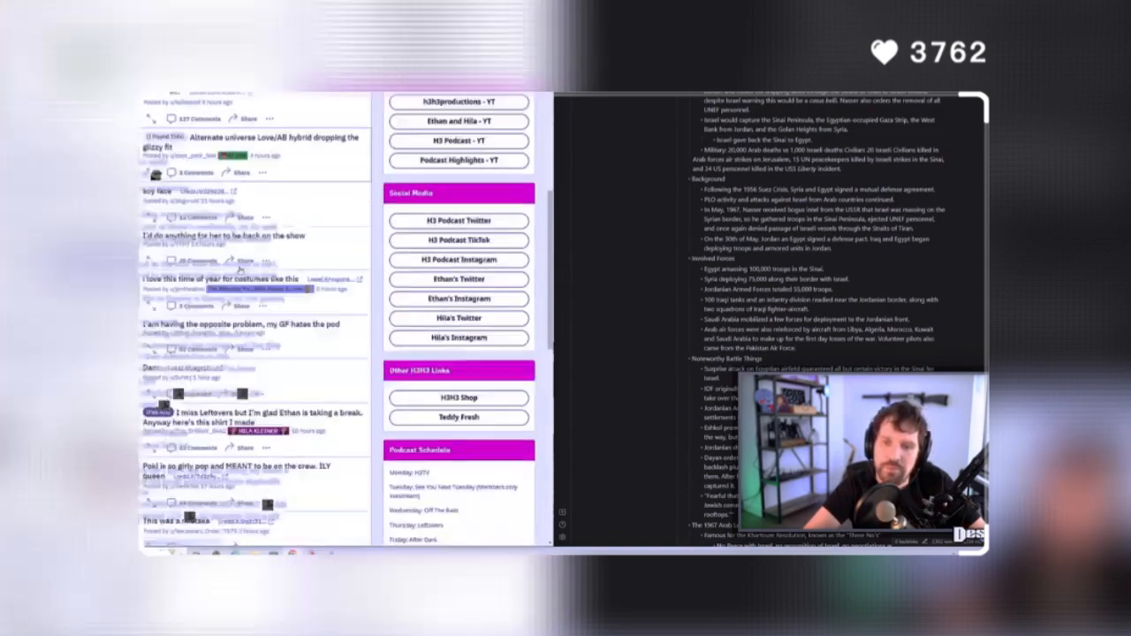
pyautogui.scroll(-3)
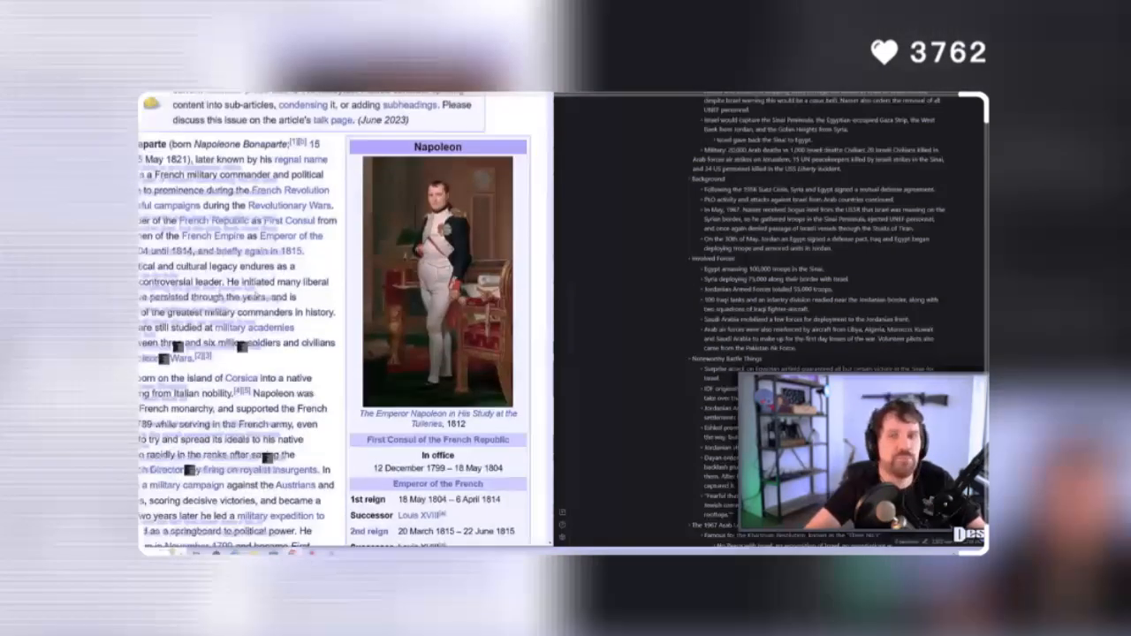
# Step: Scroll further down the Napoleon article before moving to the H3 productions and Community subreddit
pyautogui.scroll(-3)
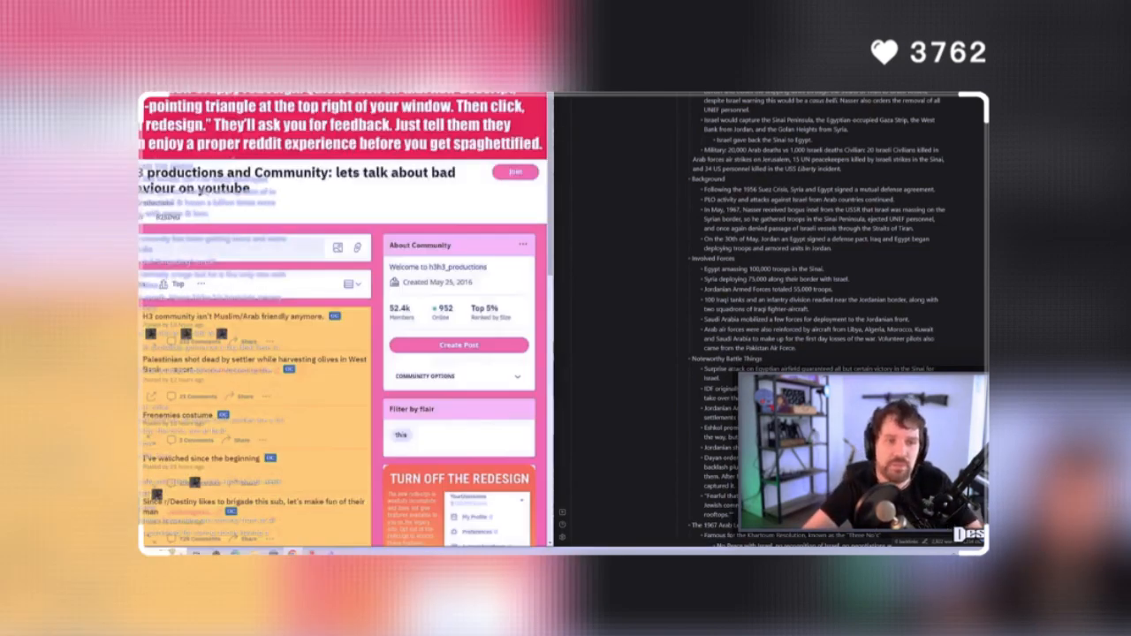
# Step: Scroll the subreddit feed down to the post about r/Destiny brigading the sub
pyautogui.scroll(-3)
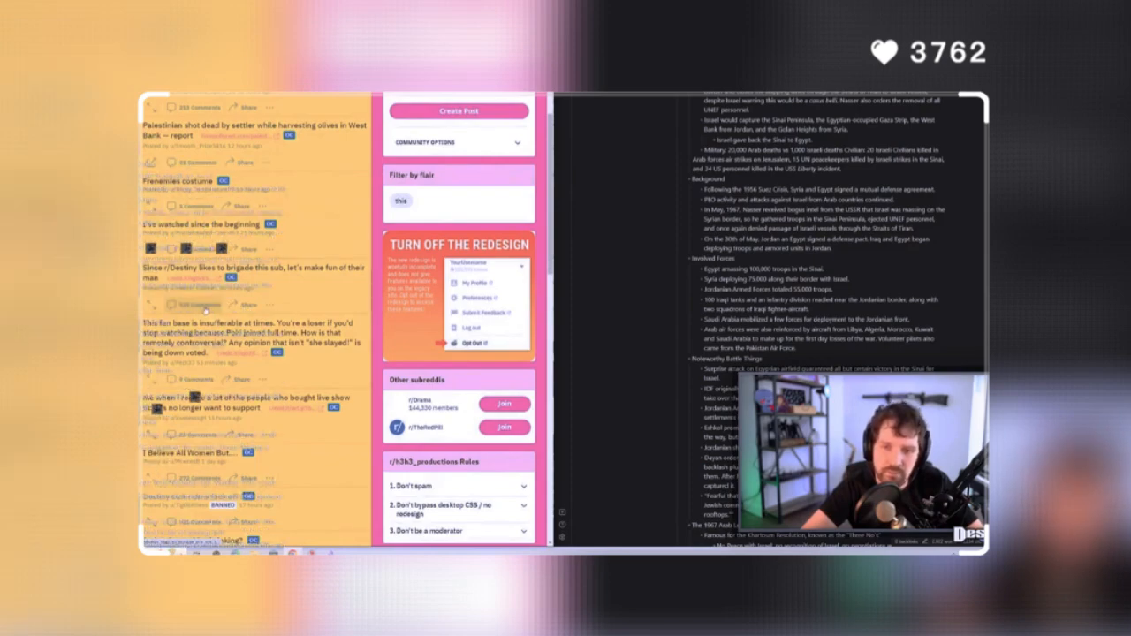
pyautogui.scroll(-3)
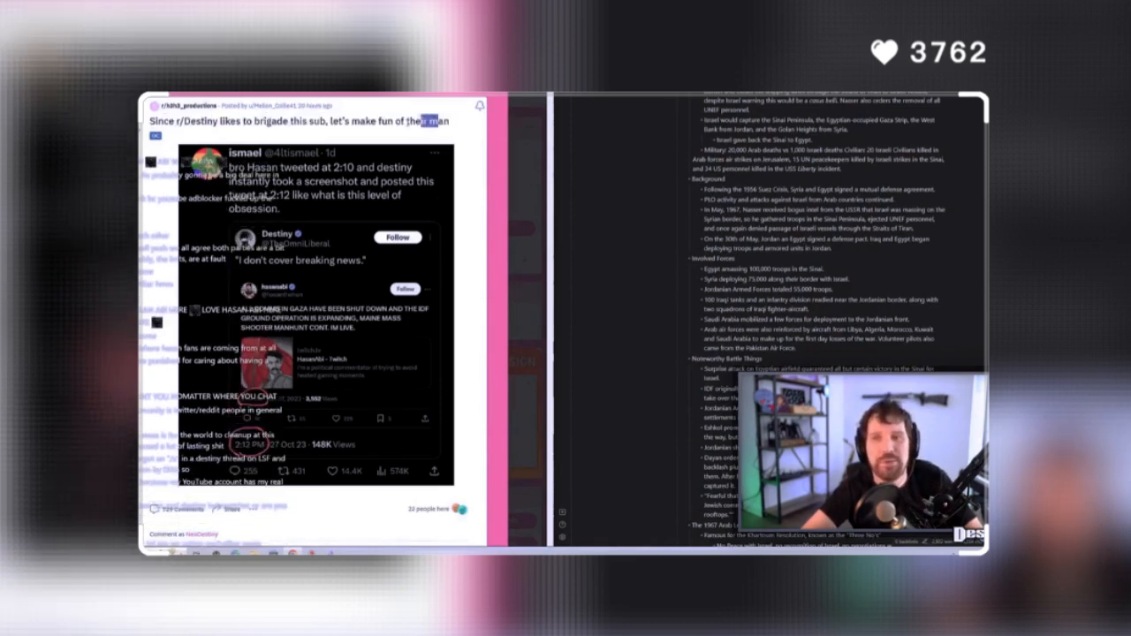
# Step: Scroll down through the brigading post's comments before leaving for a new Google tab
pyautogui.scroll(-3)
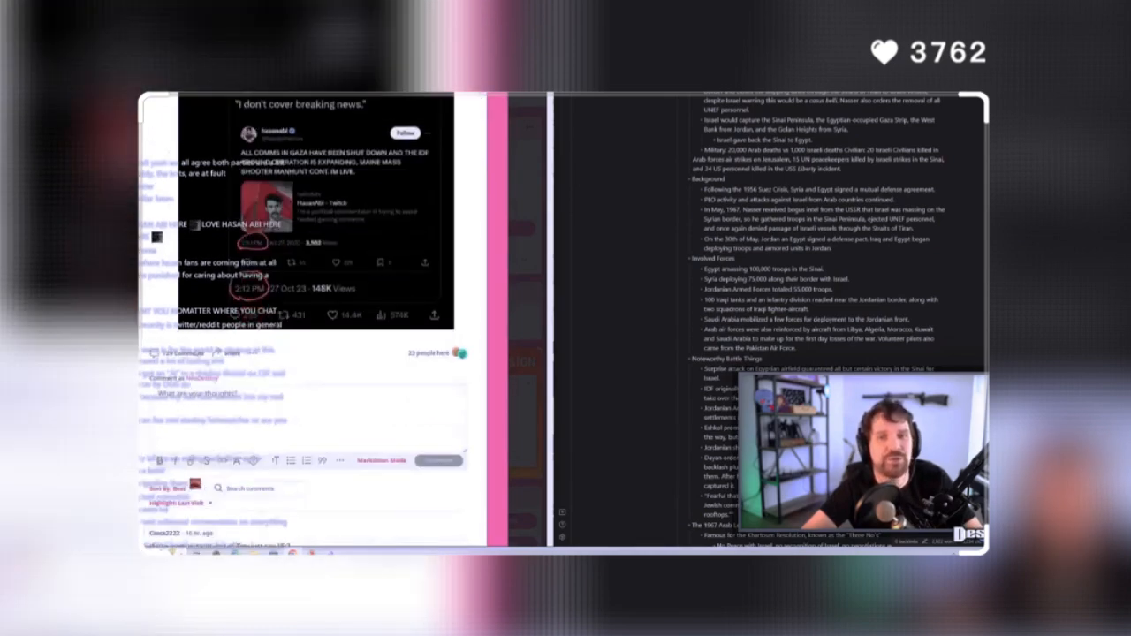
pyautogui.scroll(-3)
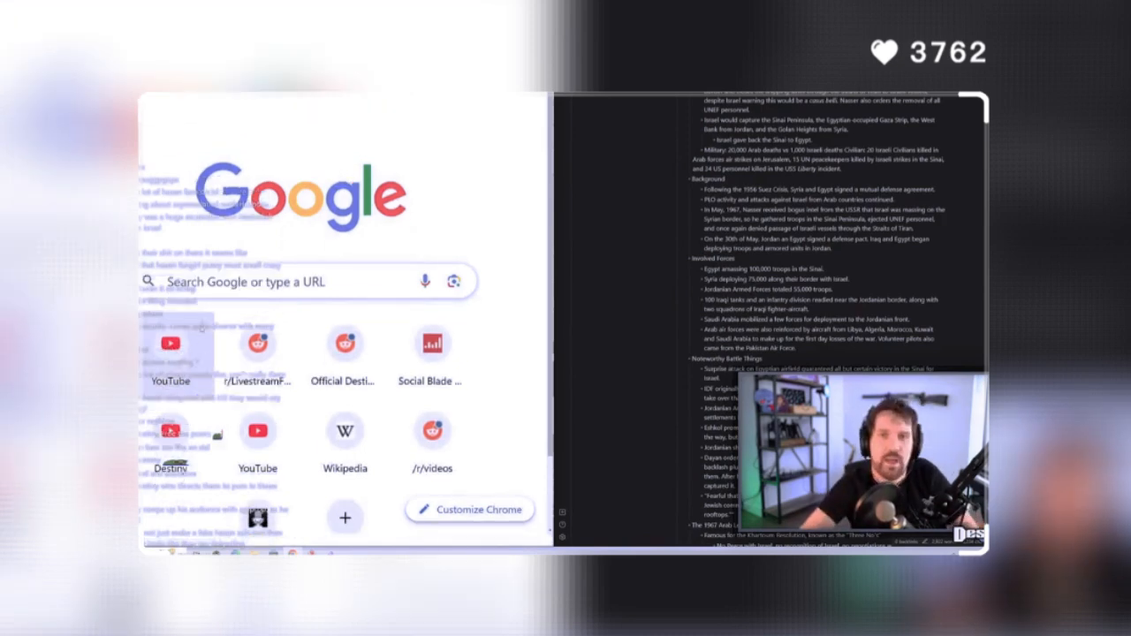
# Step: Go to r/LivestreamFail from its shortcut tile on the new tab page
pyautogui.click(258, 343)
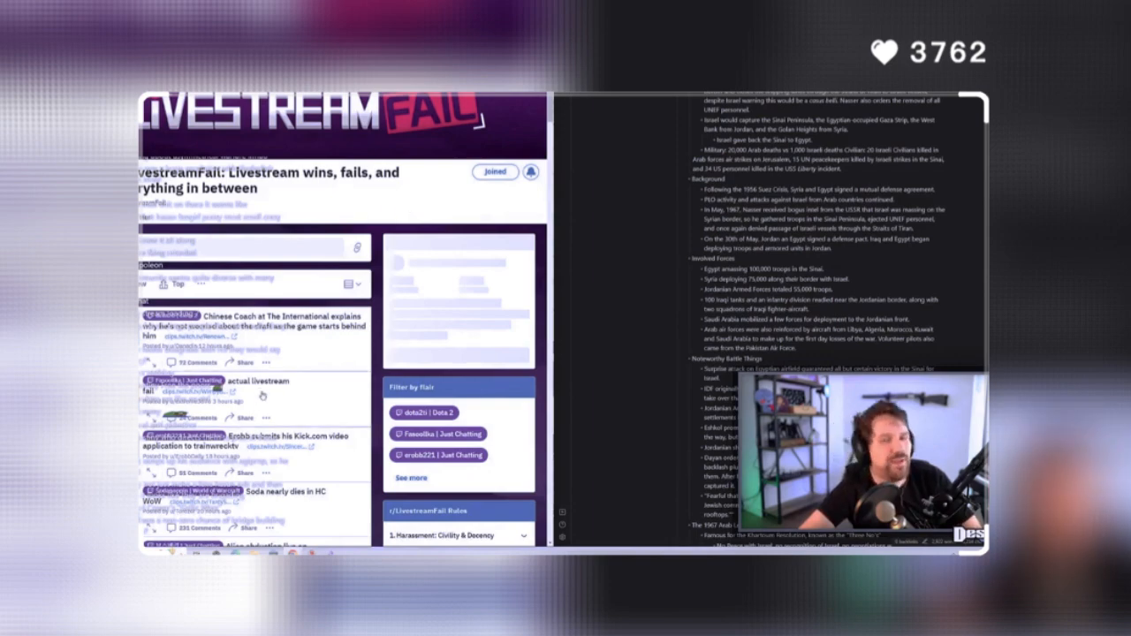
pyautogui.scroll(-3)
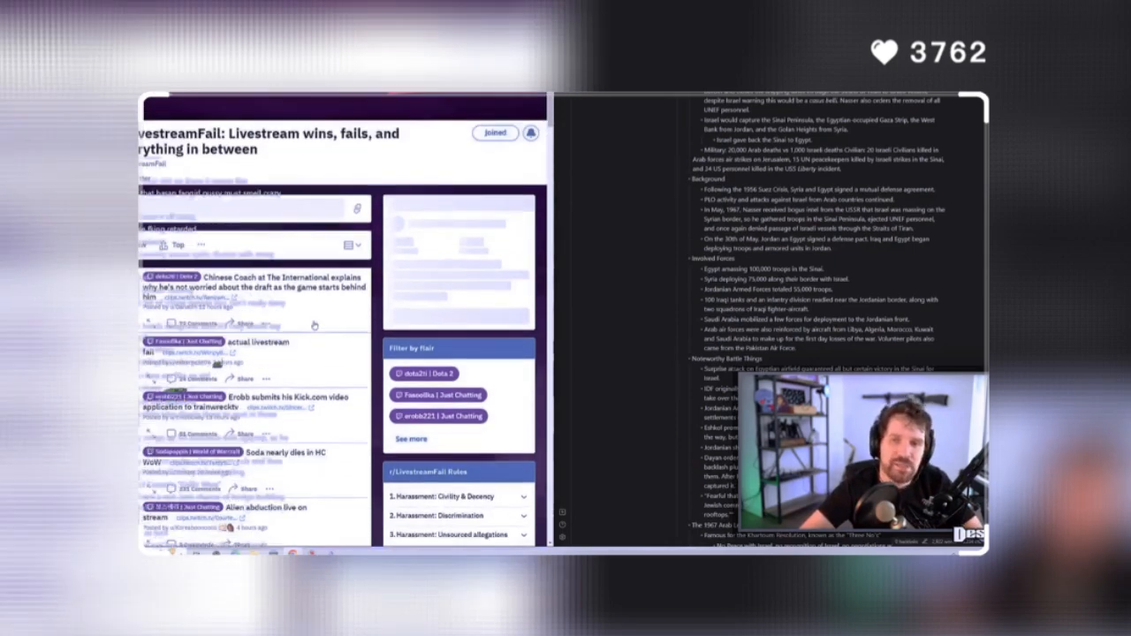
pyautogui.scroll(-3)
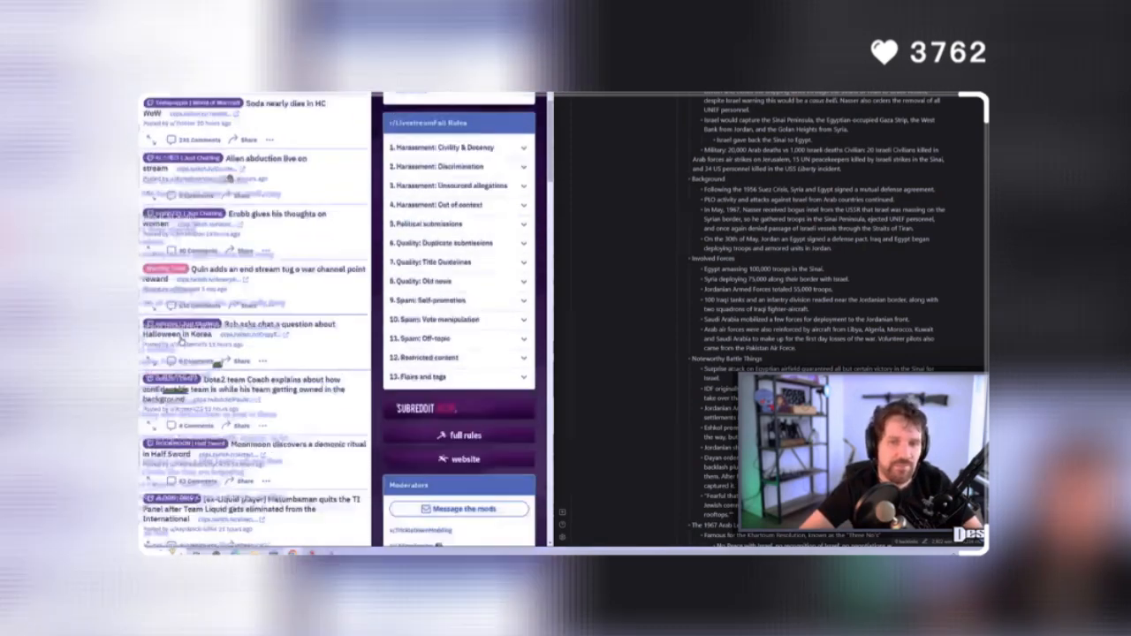
pyautogui.scroll(-3)
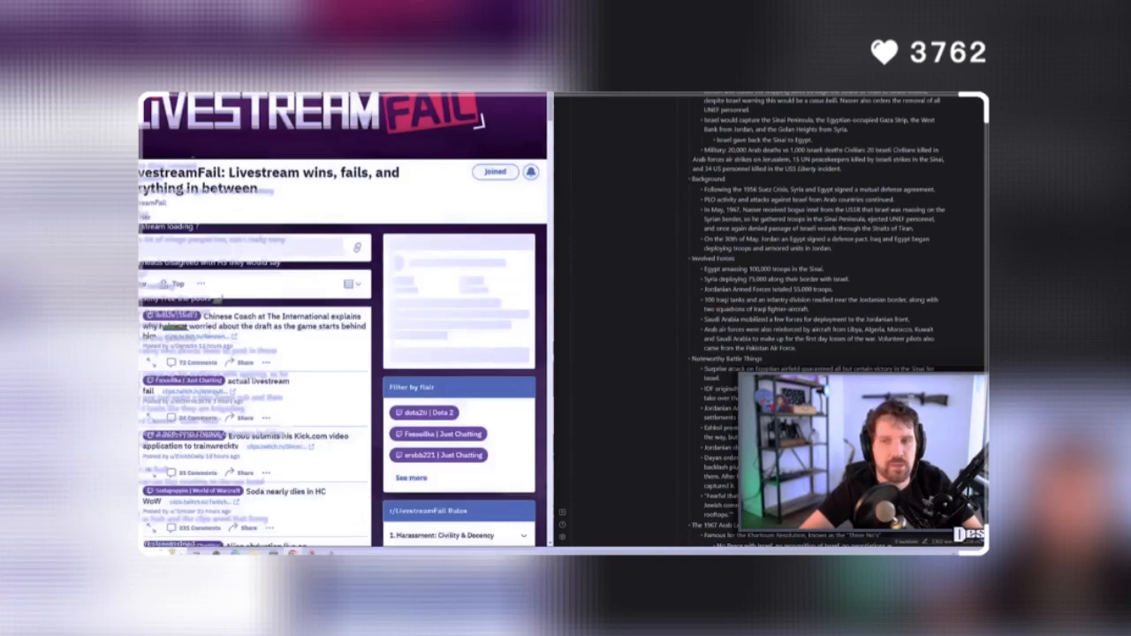
pyautogui.scroll(-3)
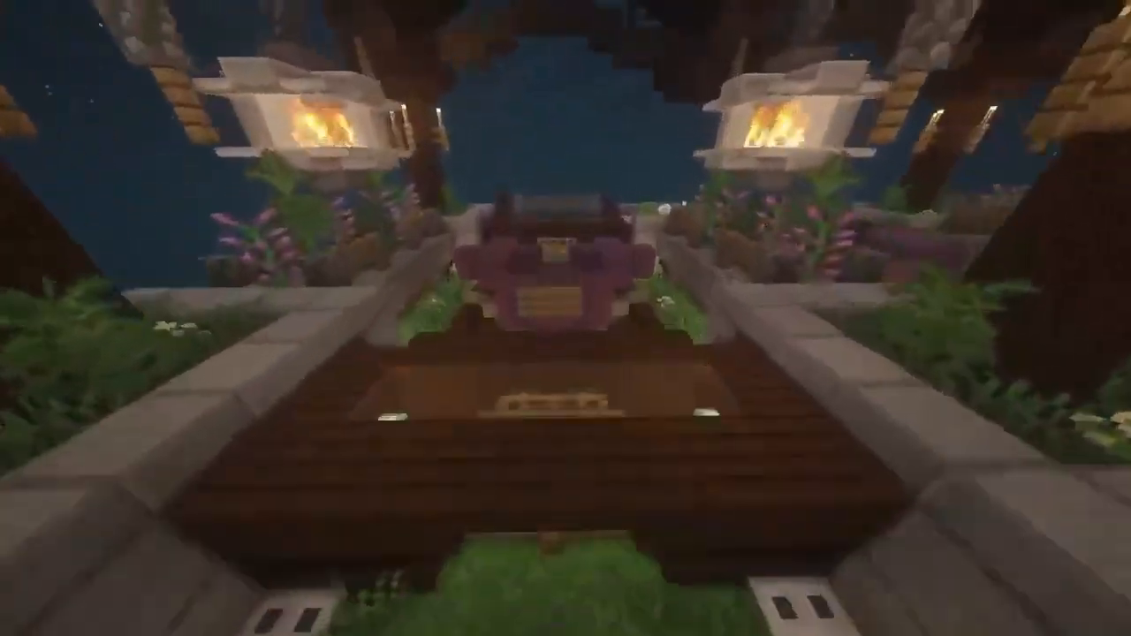
pyautogui.moveTo(565, 319)
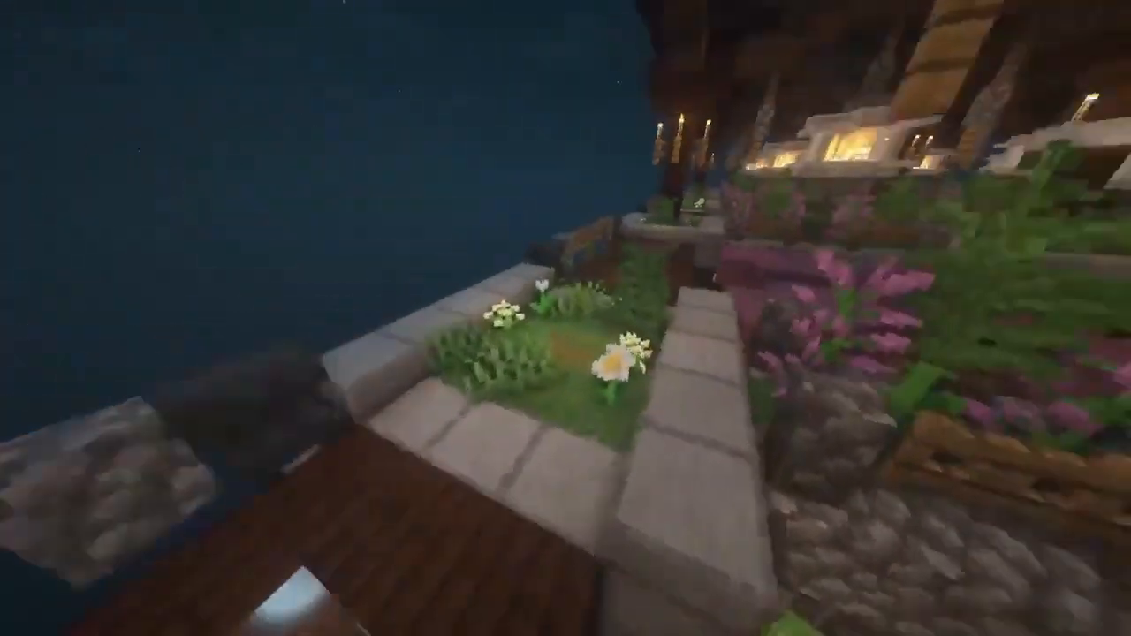
pyautogui.moveTo(566, 318)
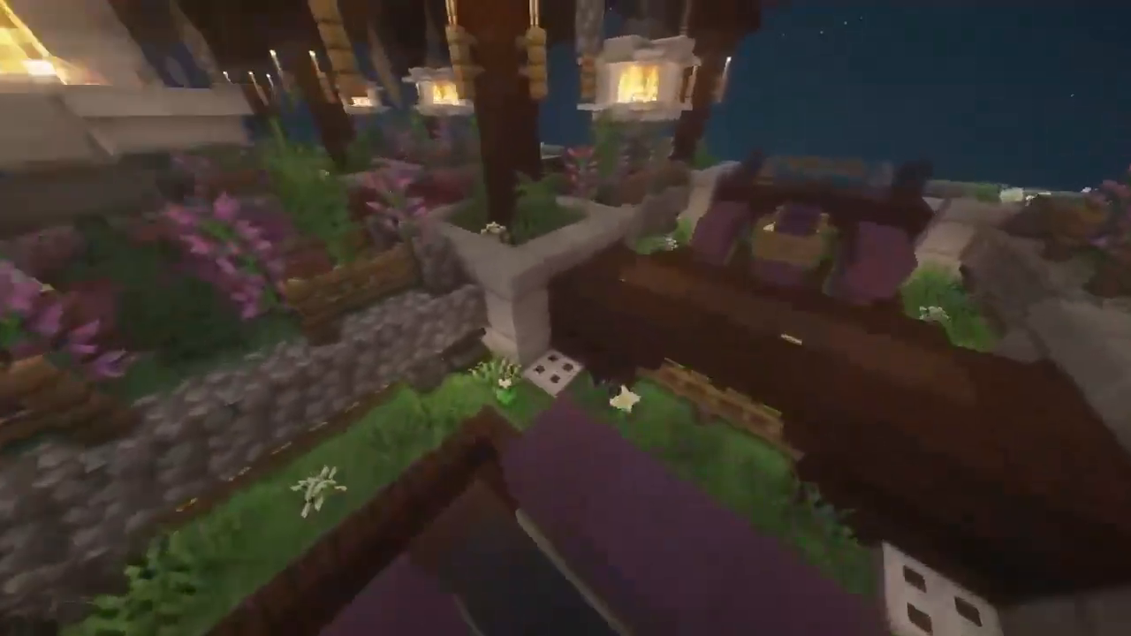
pyautogui.moveTo(566, 318)
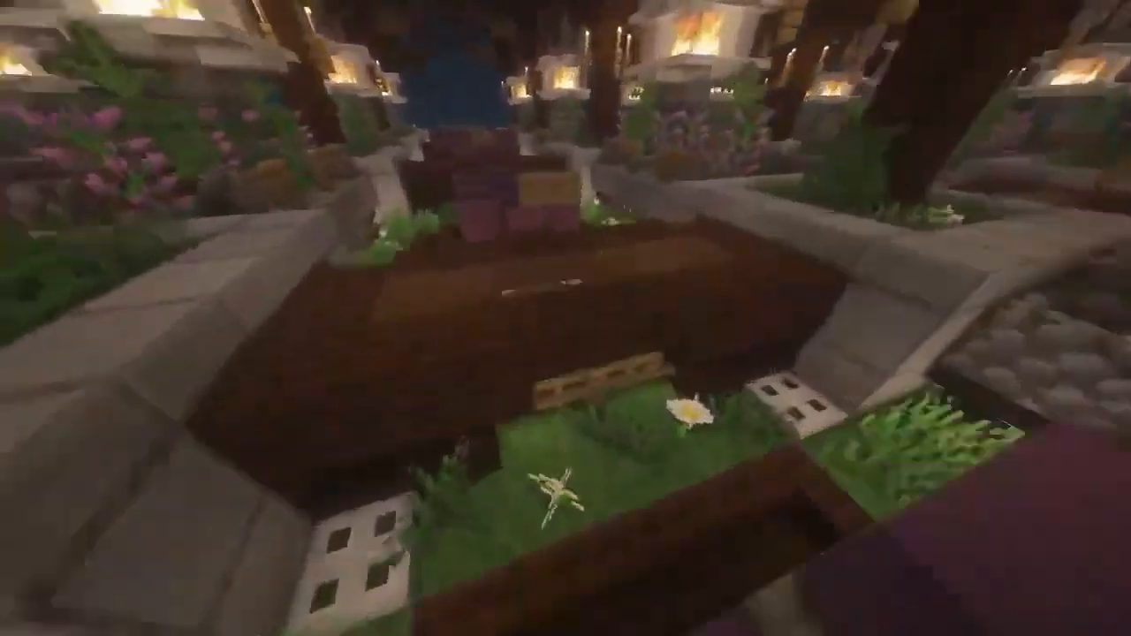
pyautogui.moveTo(566, 318)
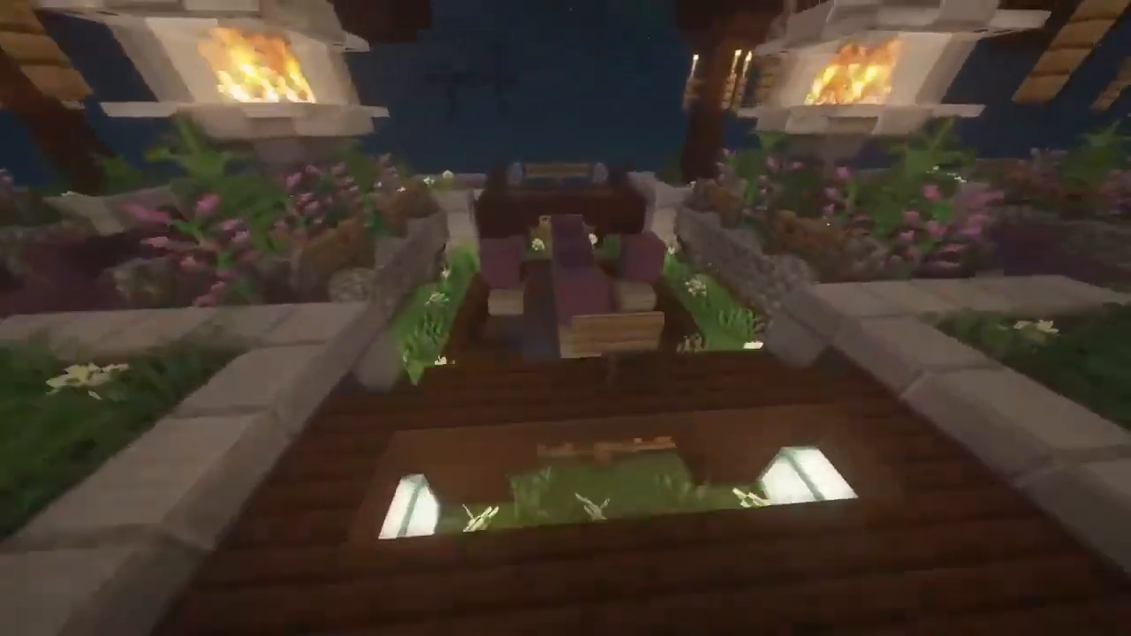
pyautogui.moveTo(566, 318)
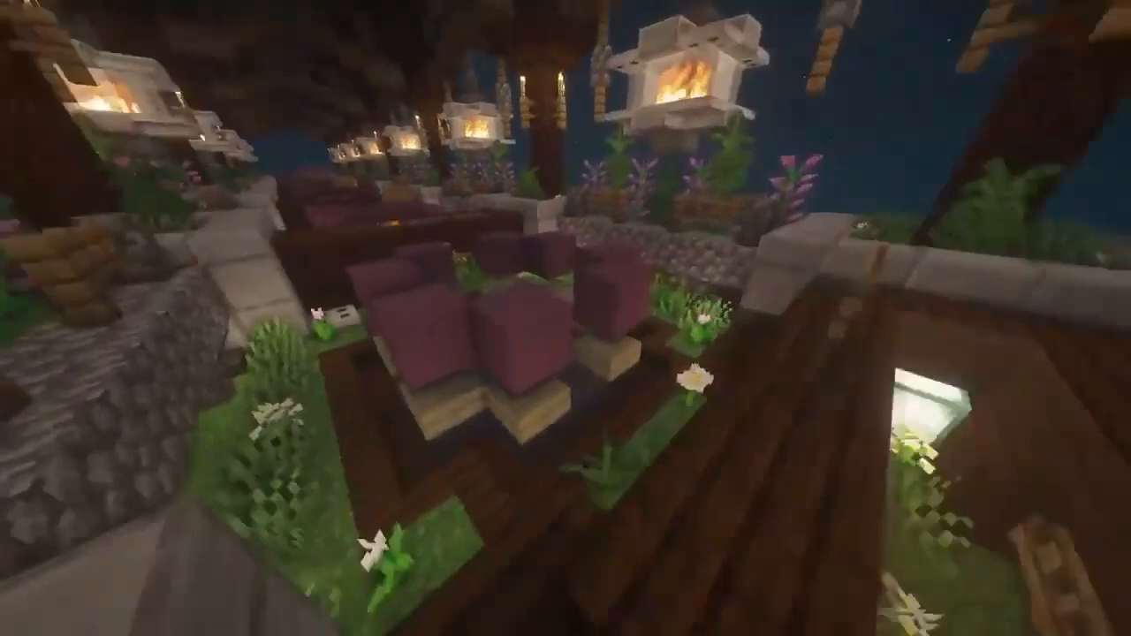
pyautogui.moveTo(566, 318)
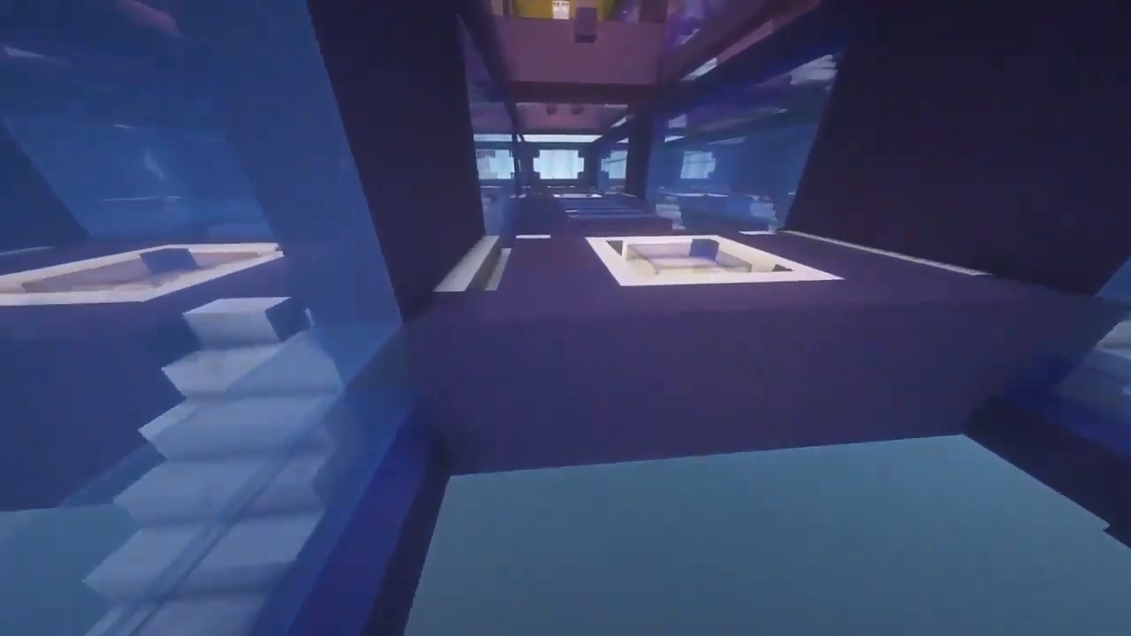
pyautogui.moveTo(566, 318)
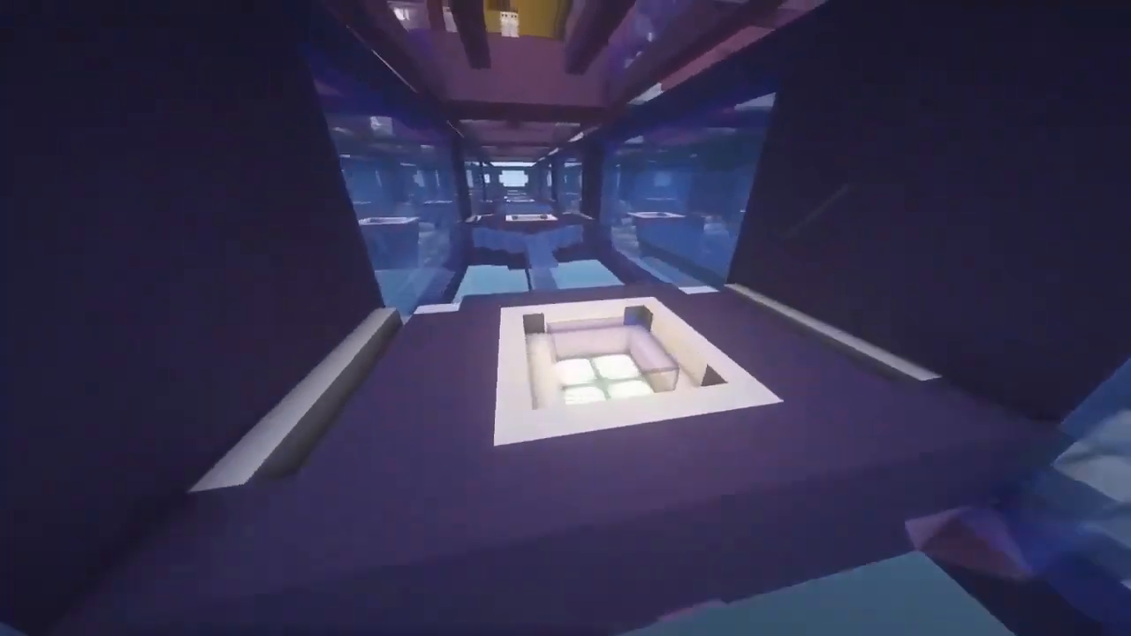
pyautogui.moveTo(566, 318)
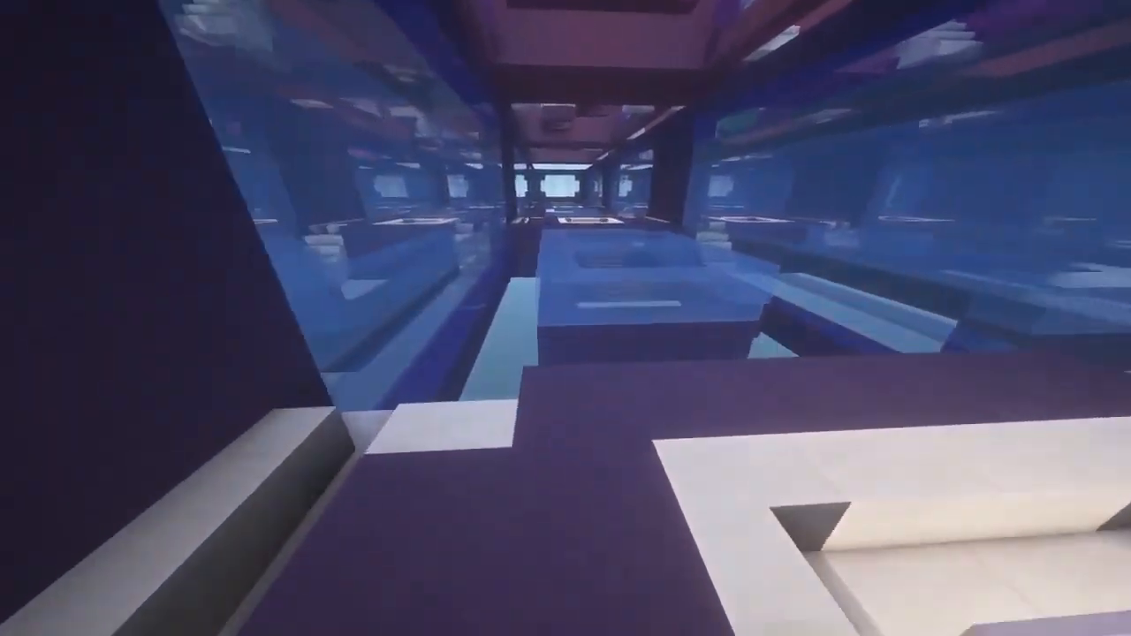
pyautogui.moveTo(566, 318)
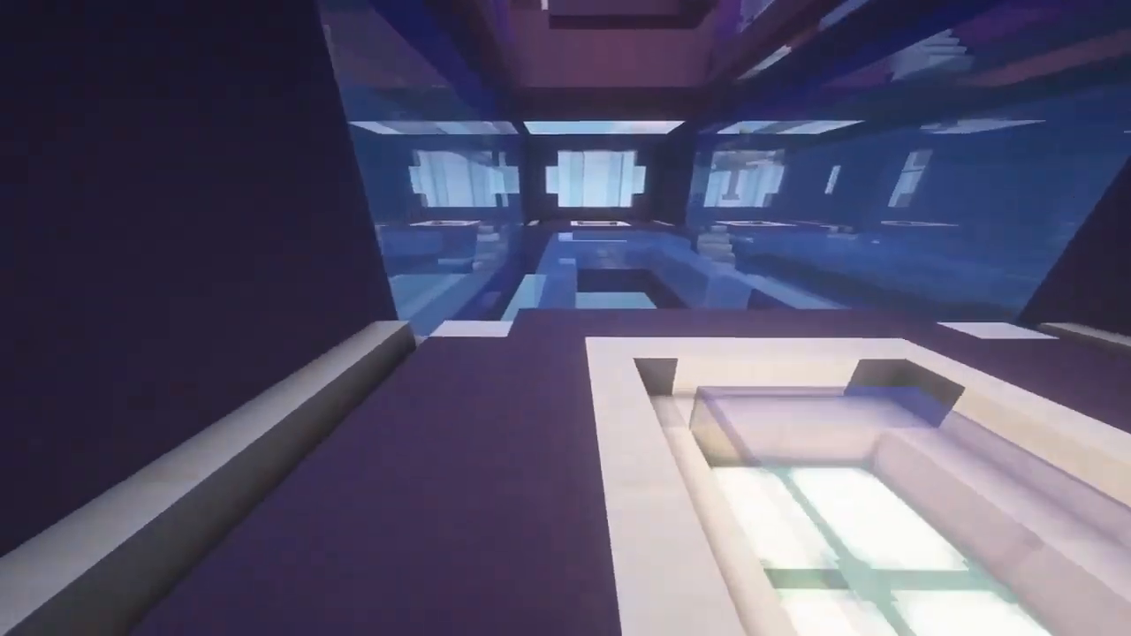
pyautogui.moveTo(566, 318)
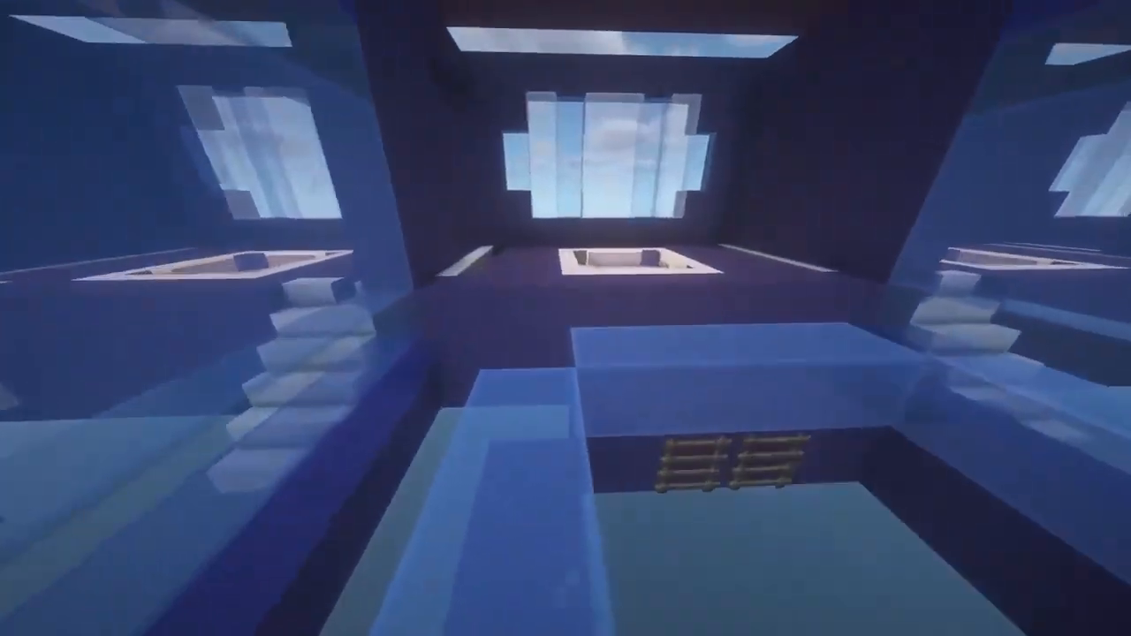
pyautogui.moveTo(566, 318)
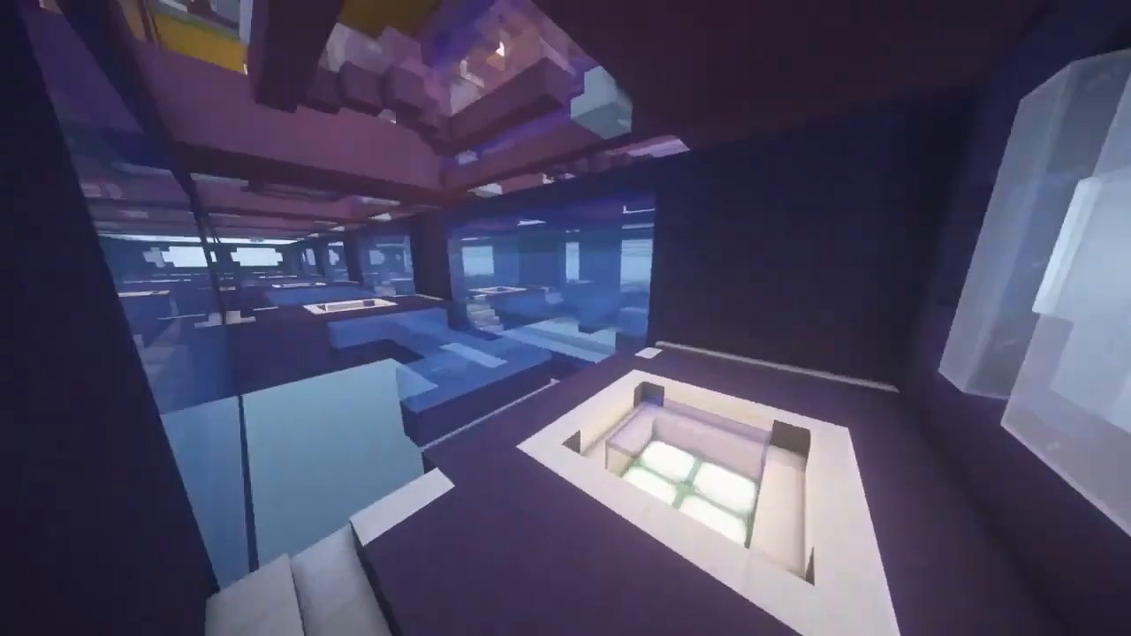
pyautogui.moveTo(565, 318)
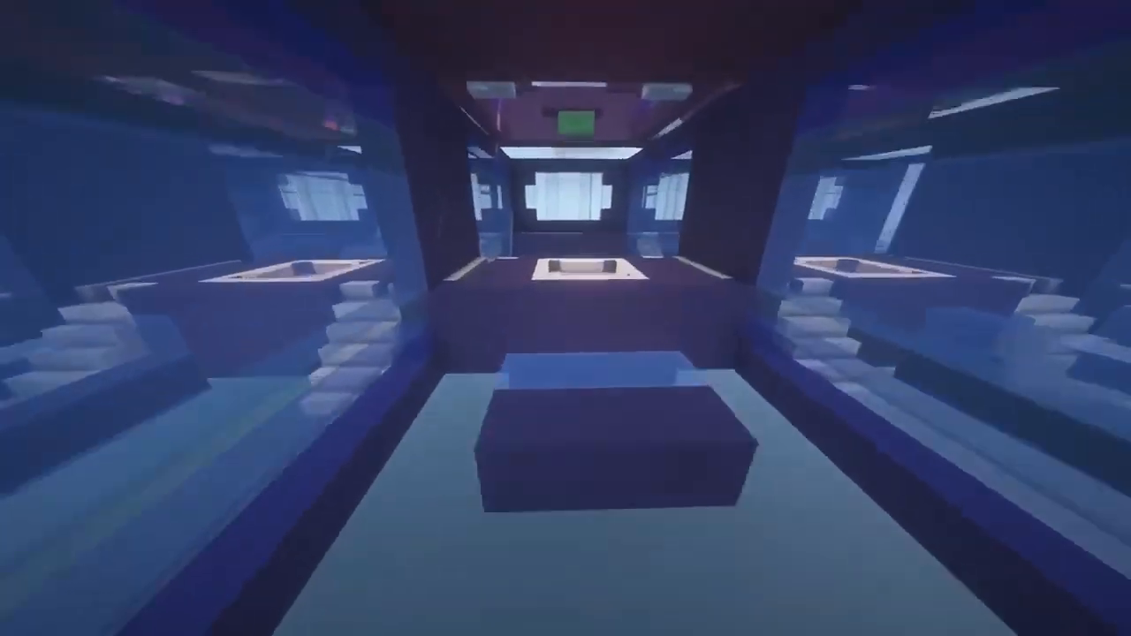
pyautogui.moveTo(566, 318)
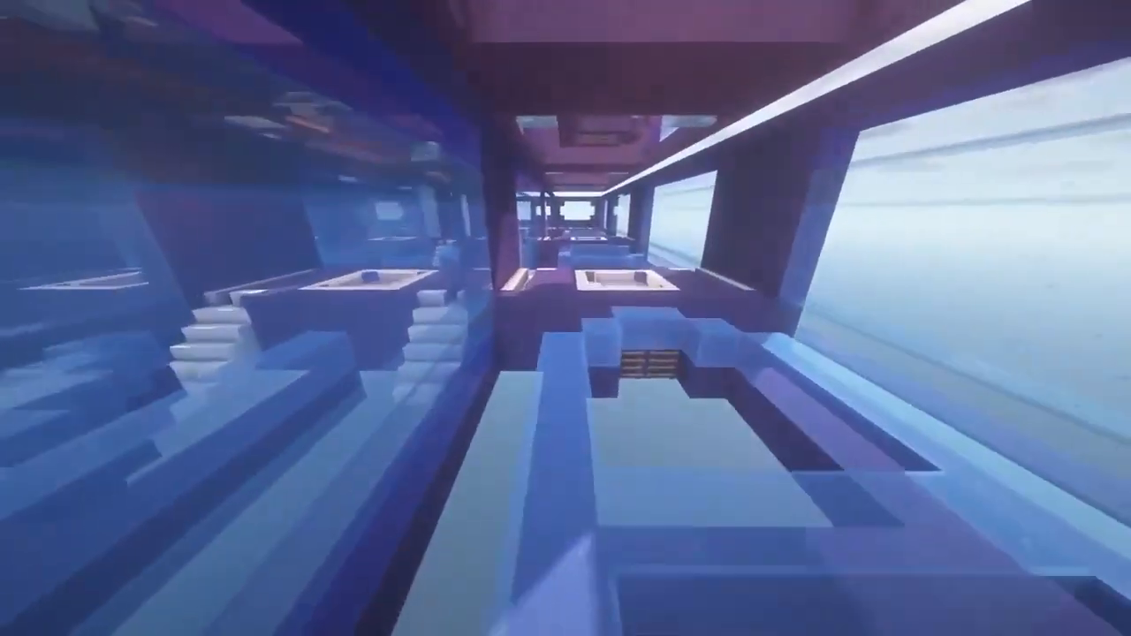
pyautogui.moveTo(565, 318)
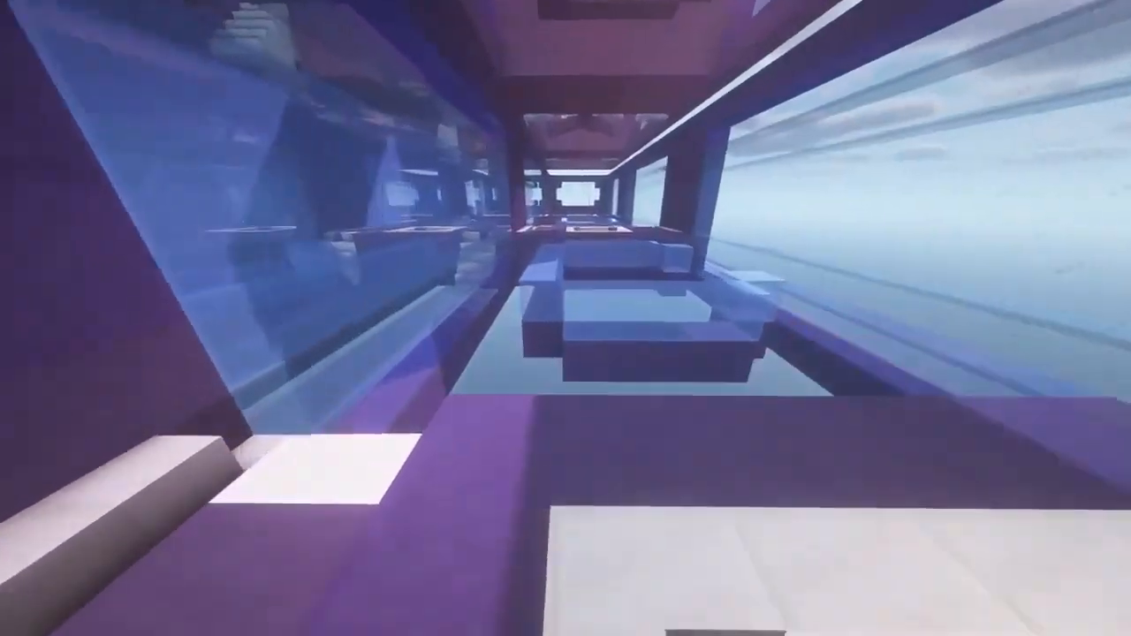